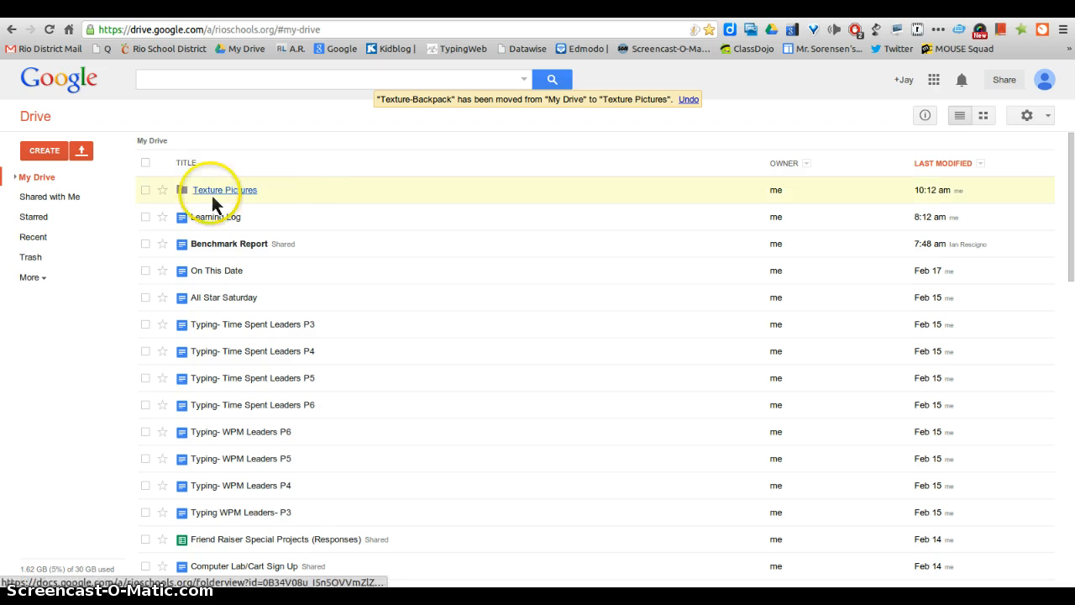
- Create a new blank Google Drawing from Drive's new-item menu
left_click(44, 151)
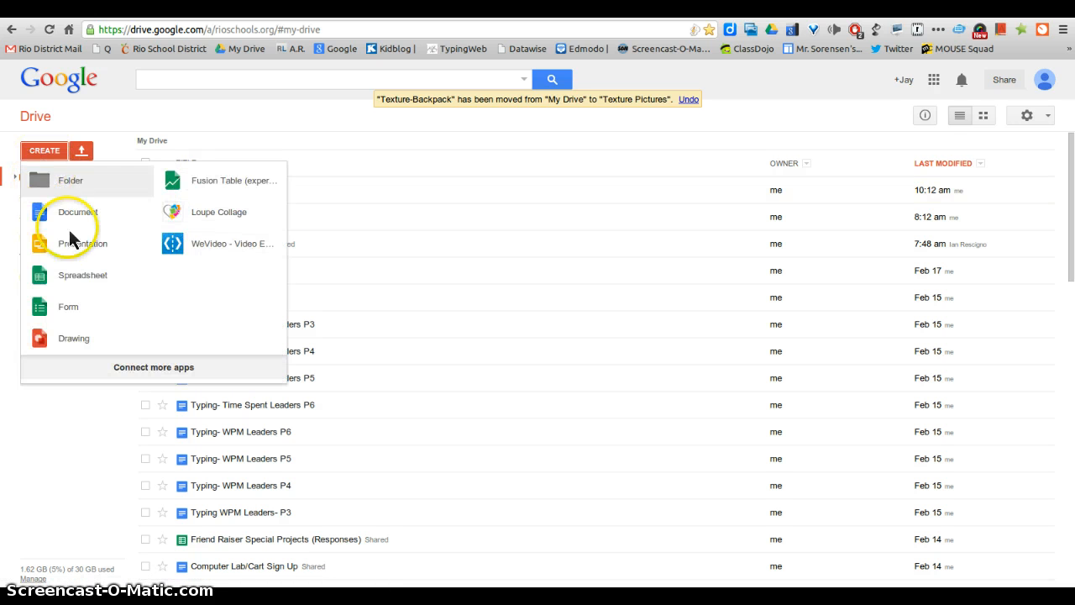
left_click(73, 338)
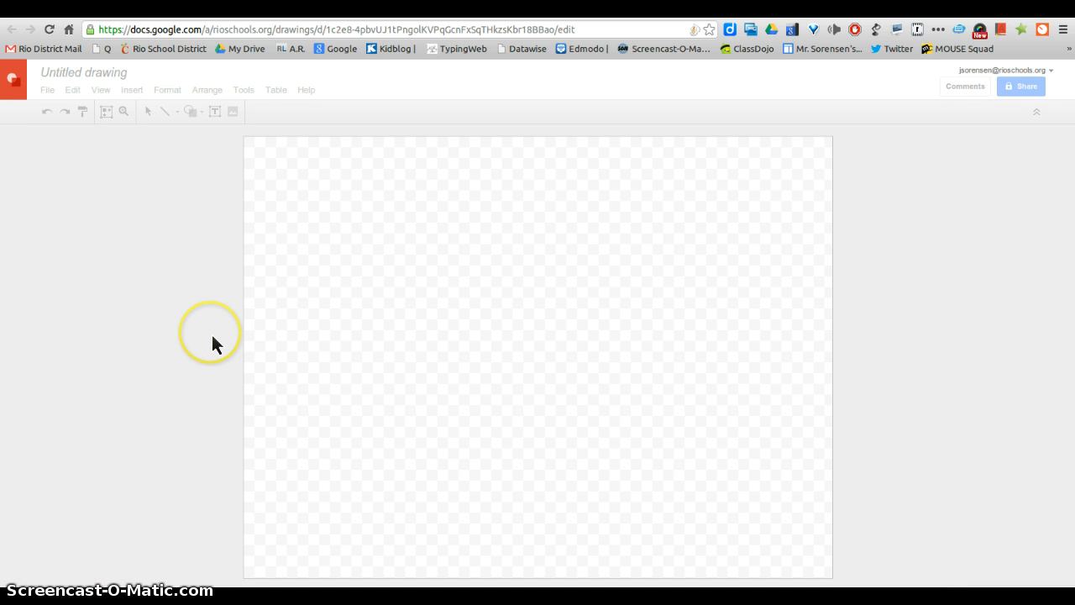
mouse_move(134, 99)
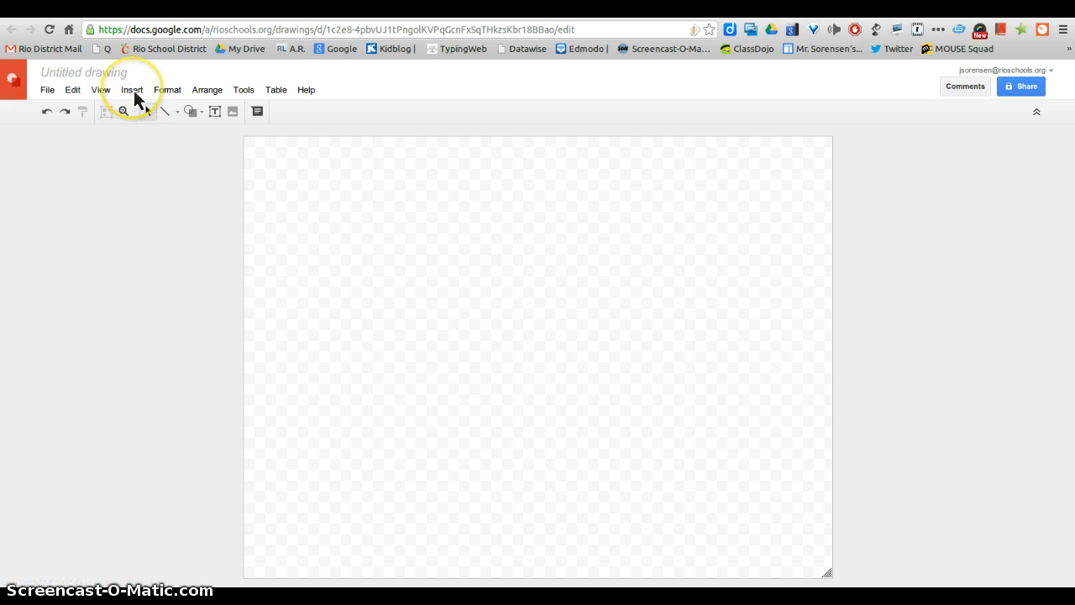
- Bring up the Insert image dialog for the empty drawing
left_click(134, 90)
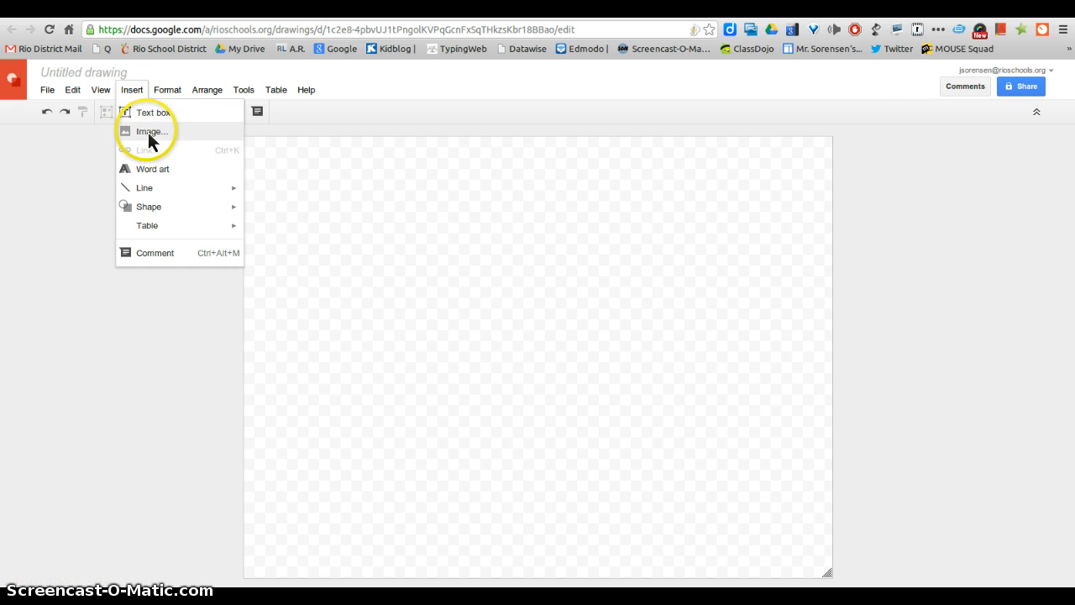
left_click(151, 131)
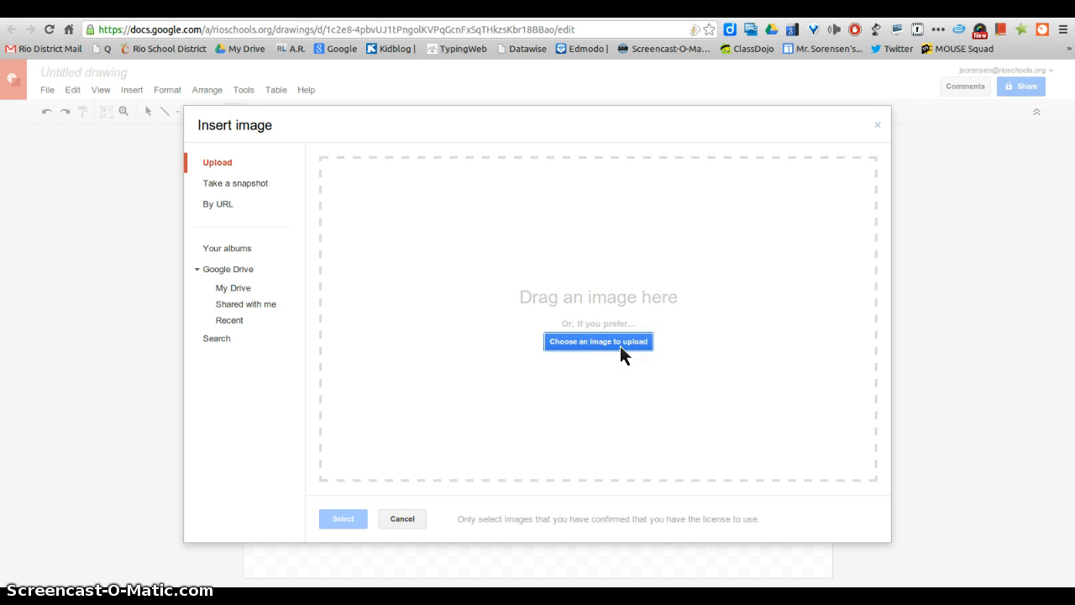
- Insert the Texture-Backpack photo from Google Drive's Recent images onto the canvas
left_click(598, 342)
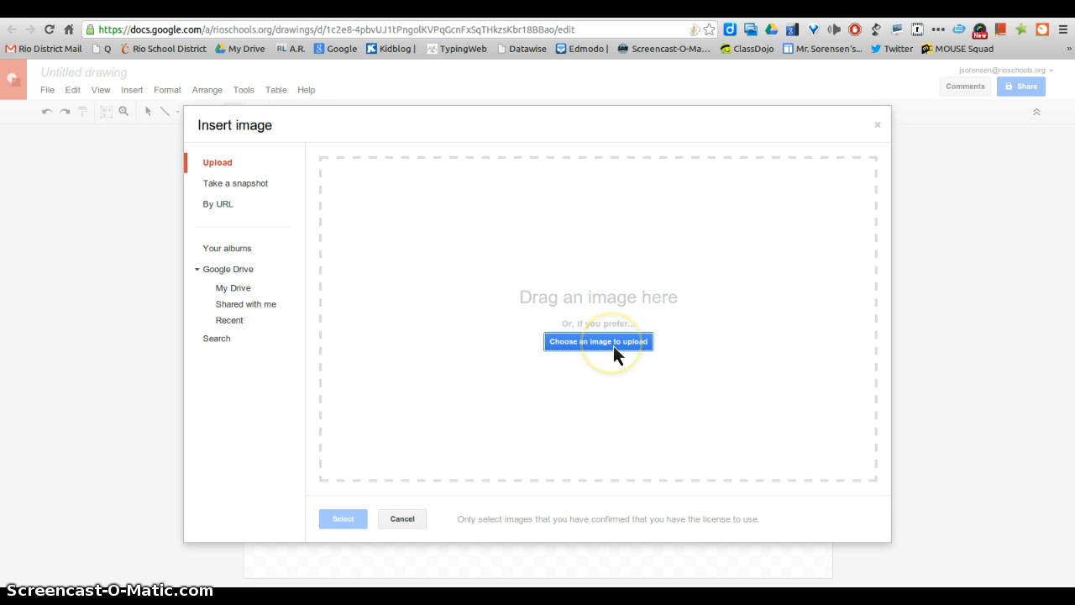
mouse_move(220, 222)
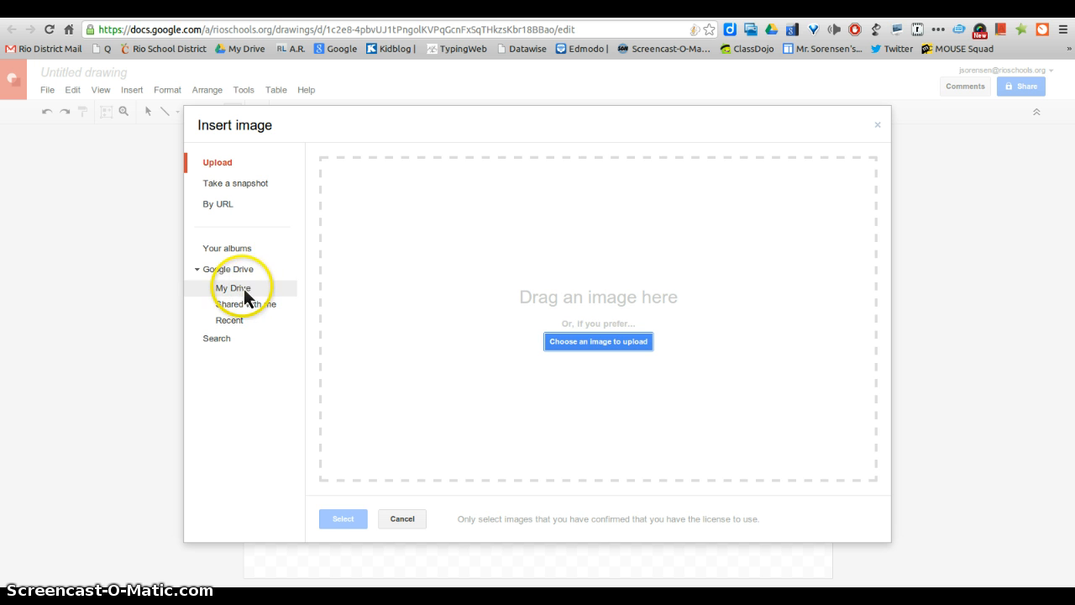
left_click(232, 287)
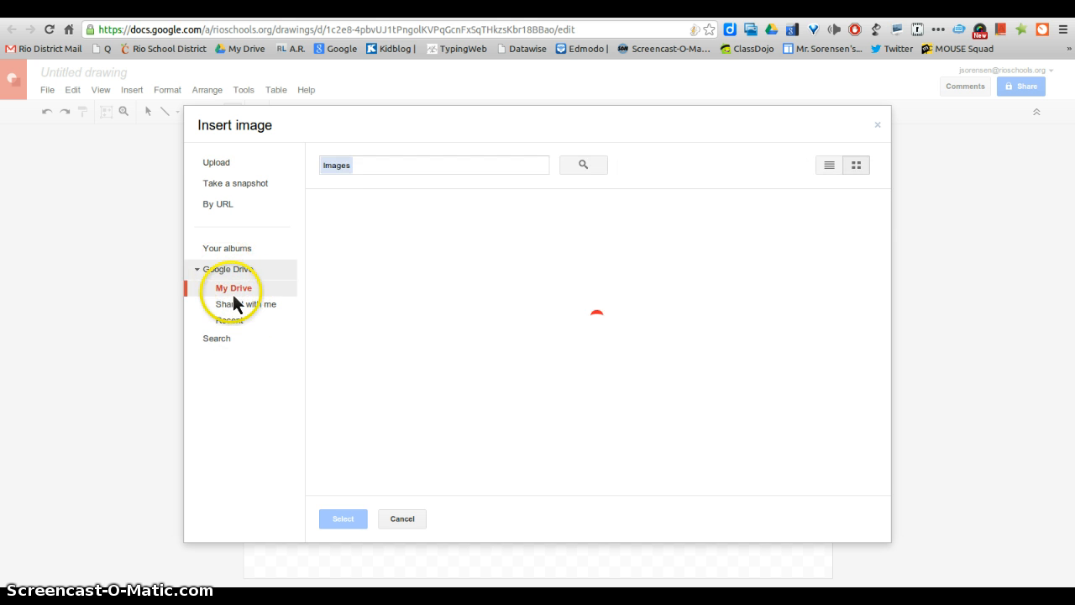
left_click(228, 319)
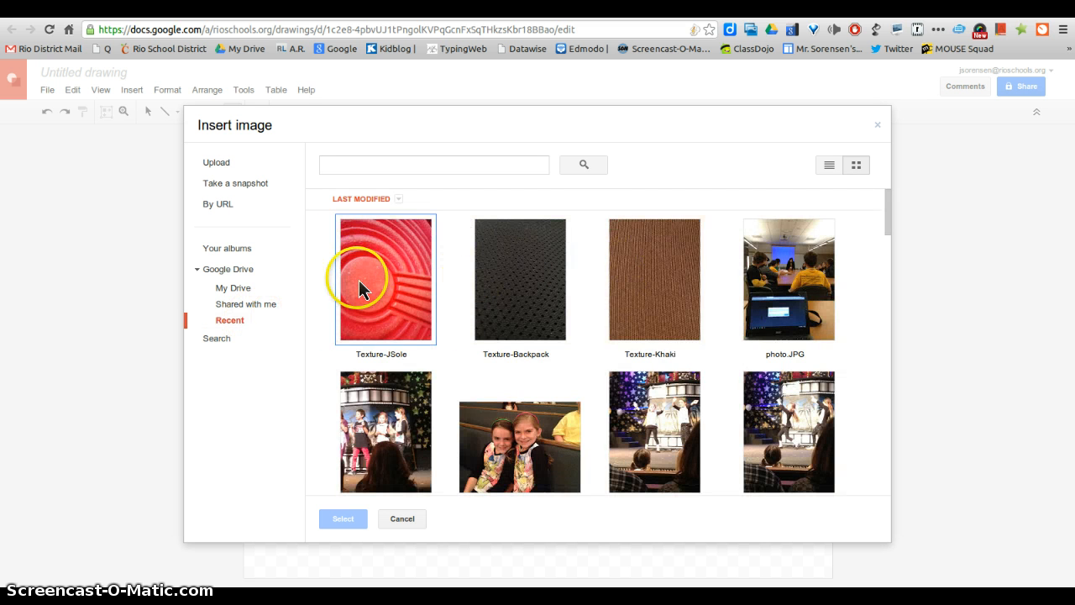
left_click(519, 279)
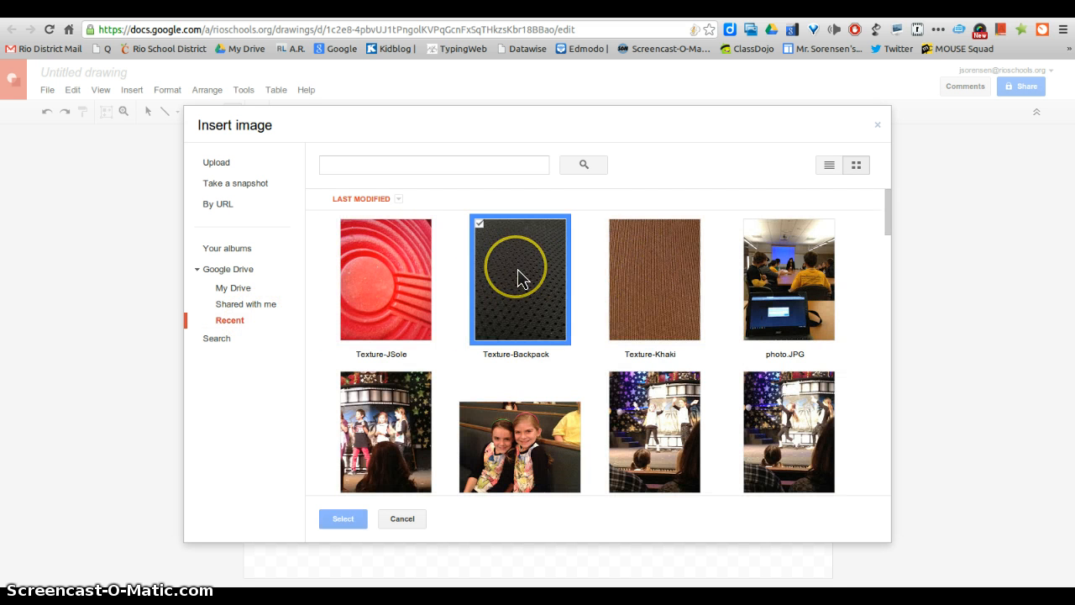
left_click(342, 517)
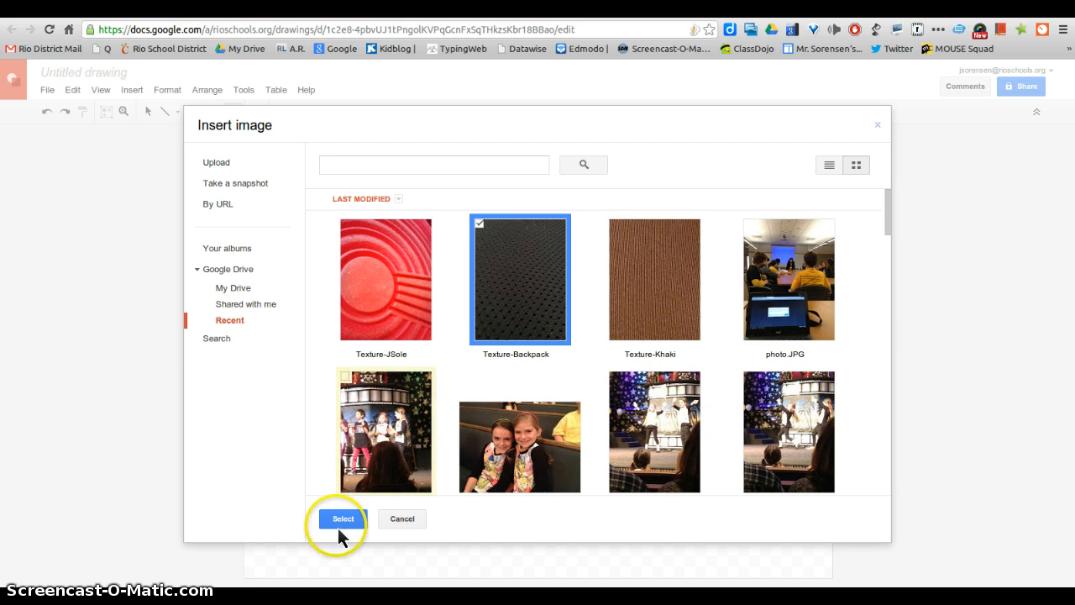
left_click(341, 518)
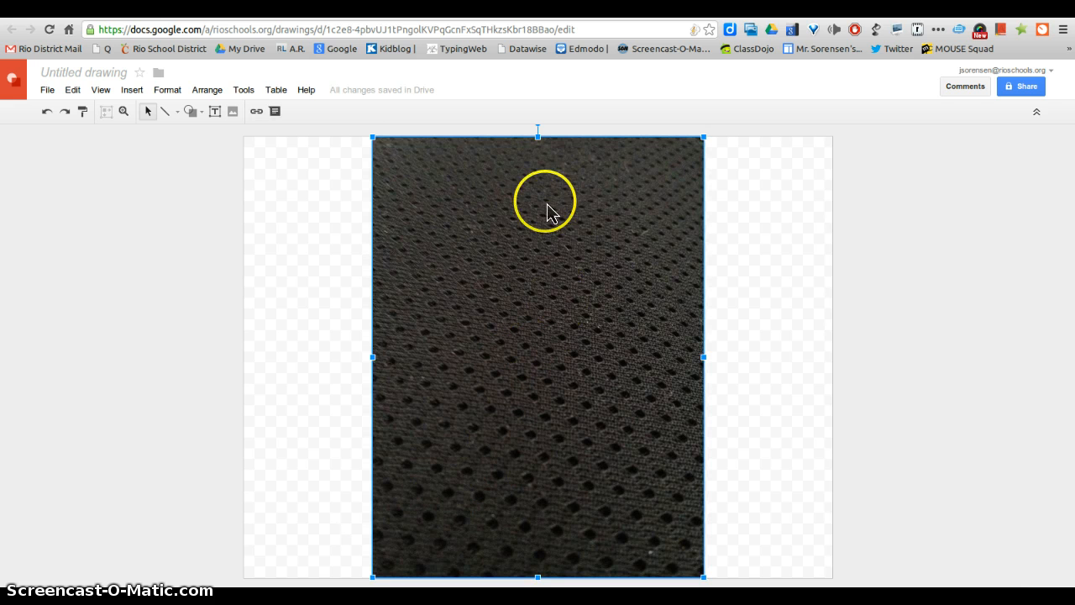
mouse_move(547, 464)
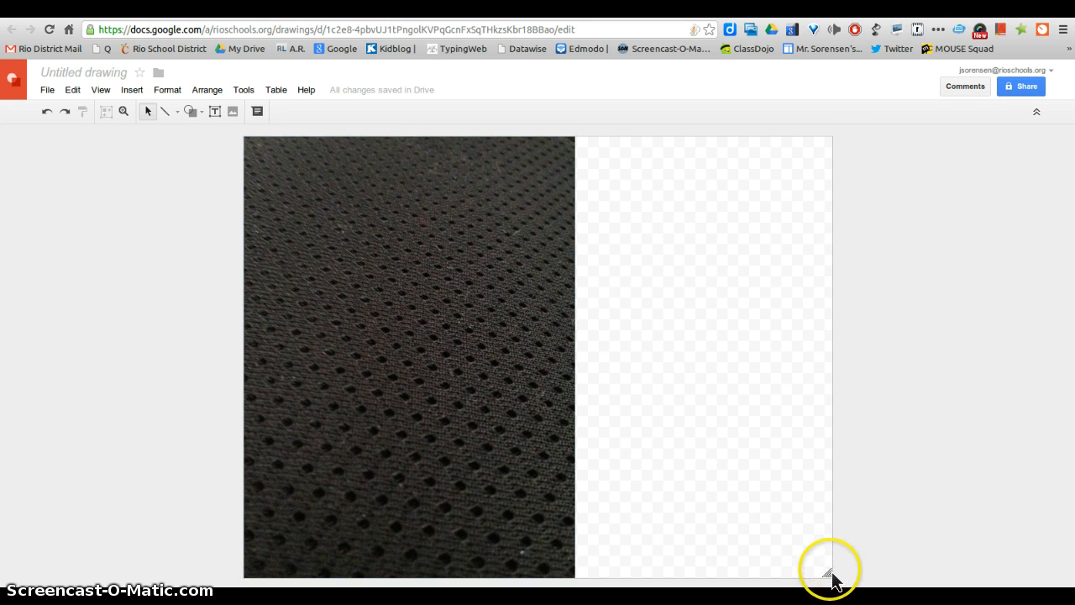
- Shrink the canvas via its bottom-right handle to exactly fit the backpack photo
left_click_drag(832, 568, 601, 575)
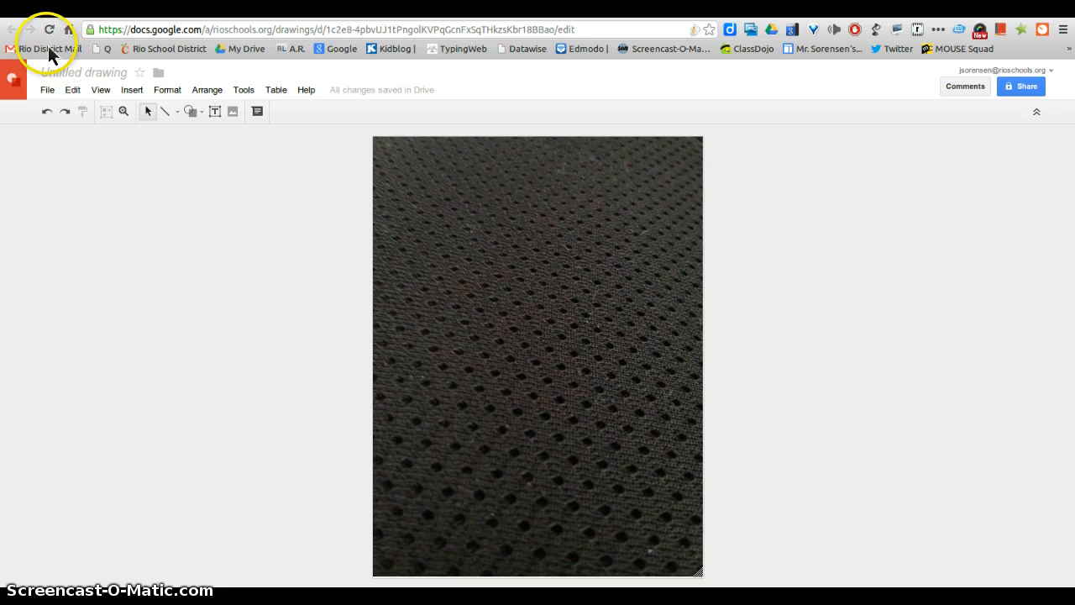
left_click(537, 361)
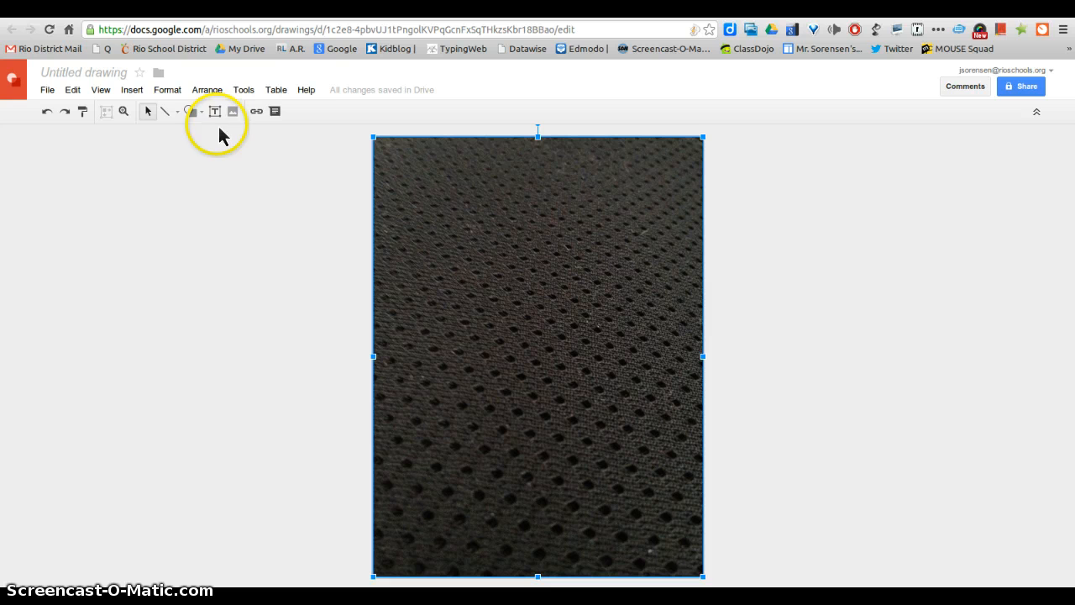
left_click(208, 91)
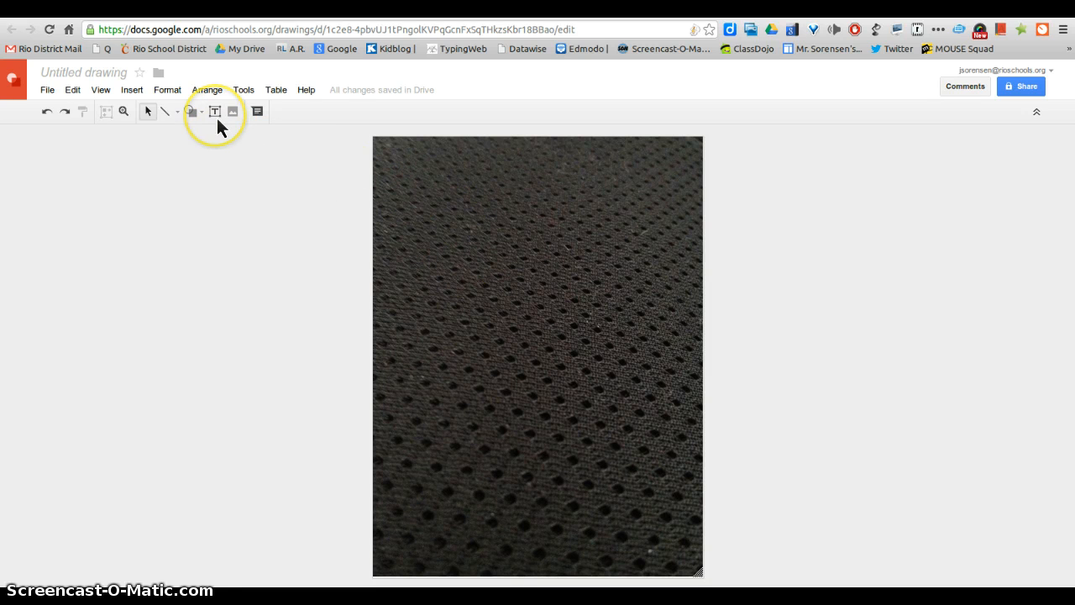
left_click(218, 111)
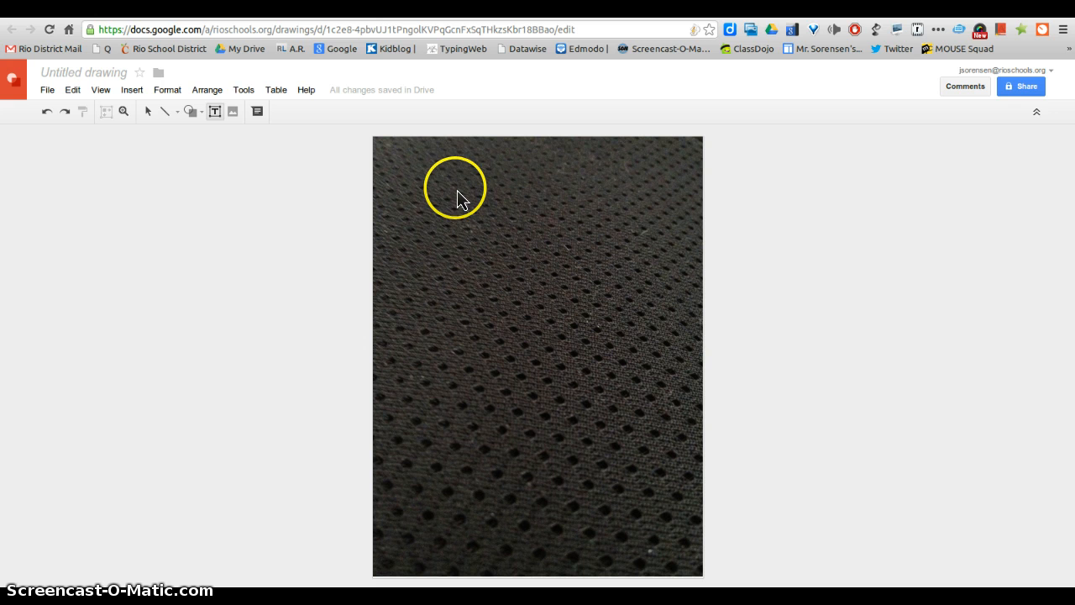
left_click_drag(453, 188, 580, 231)
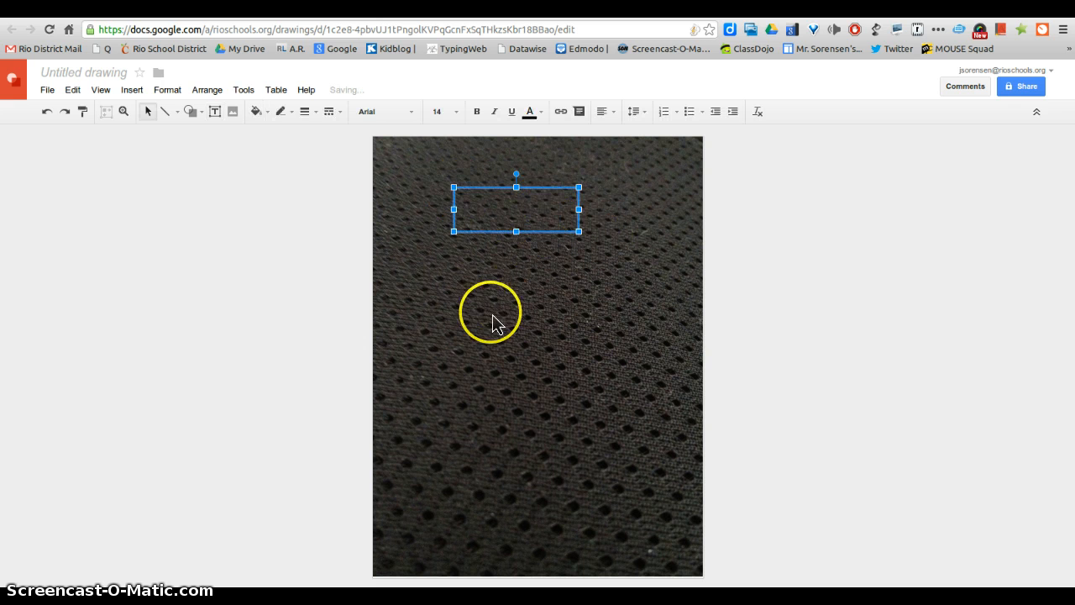
left_click(207, 91)
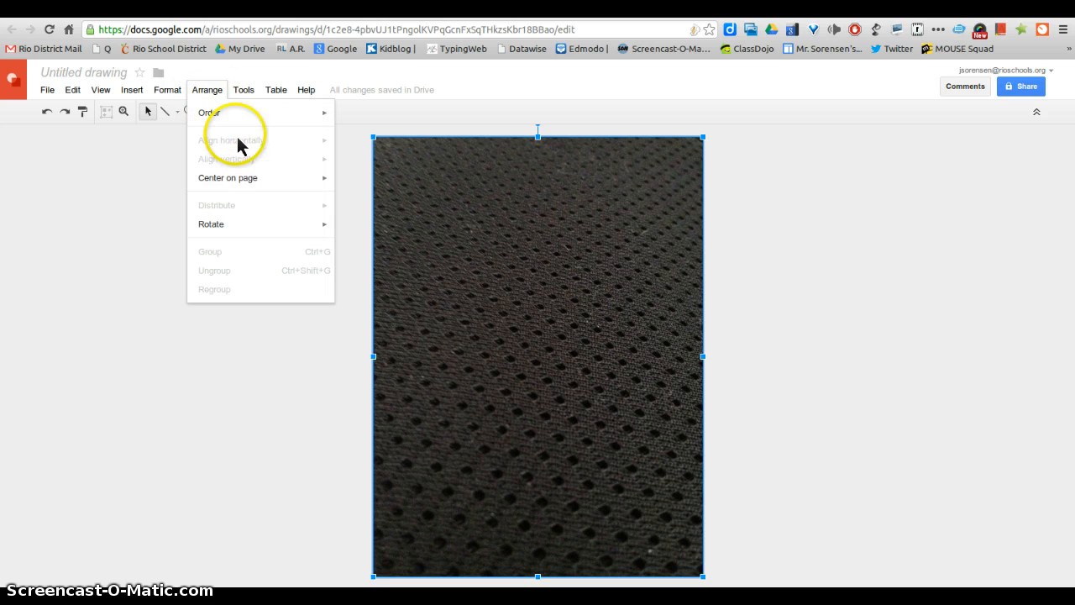
- Send the backpack photo to the back of the stacking order as the background
left_click(208, 110)
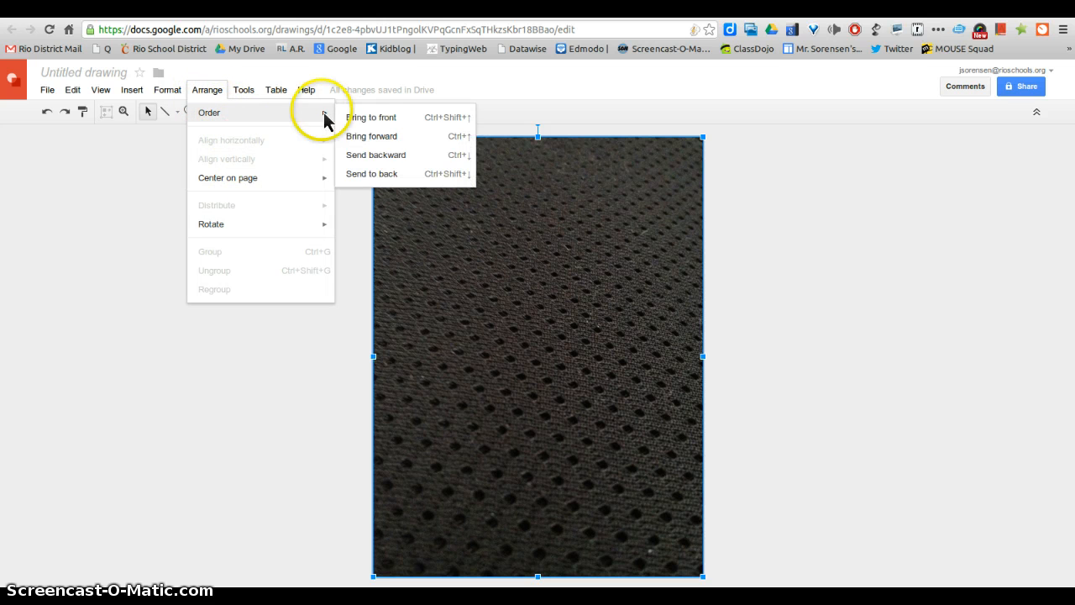
mouse_move(376, 164)
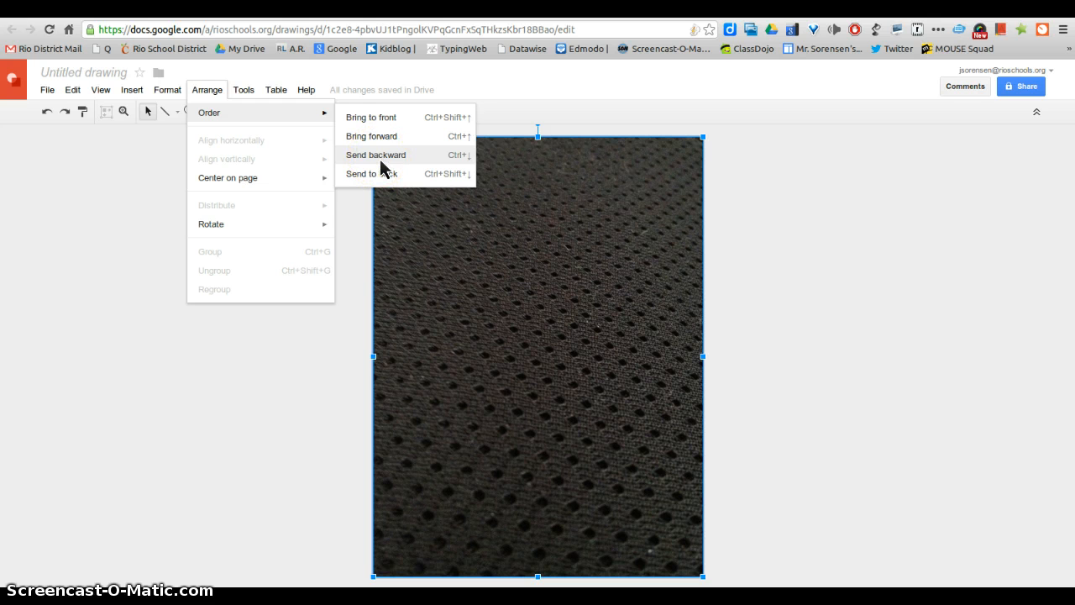
left_click(376, 155)
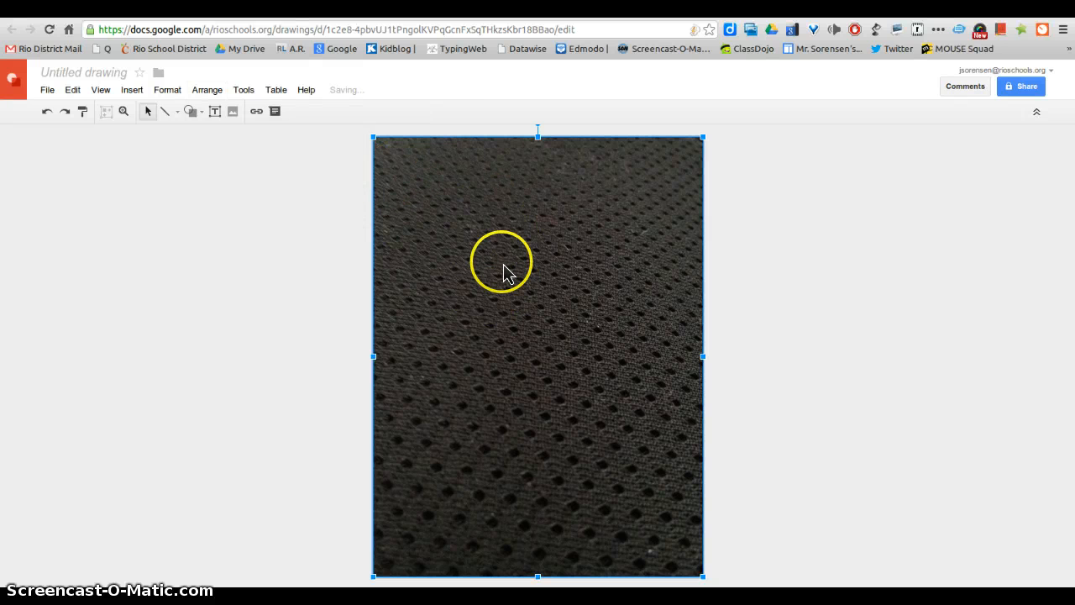
left_click_drag(502, 262, 470, 186)
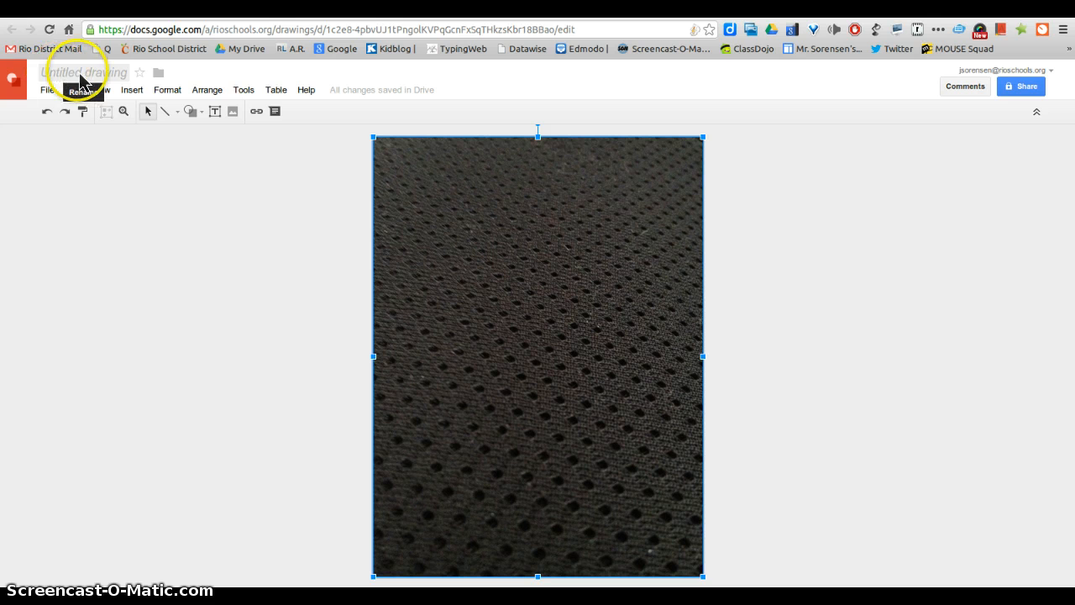
mouse_move(564, 496)
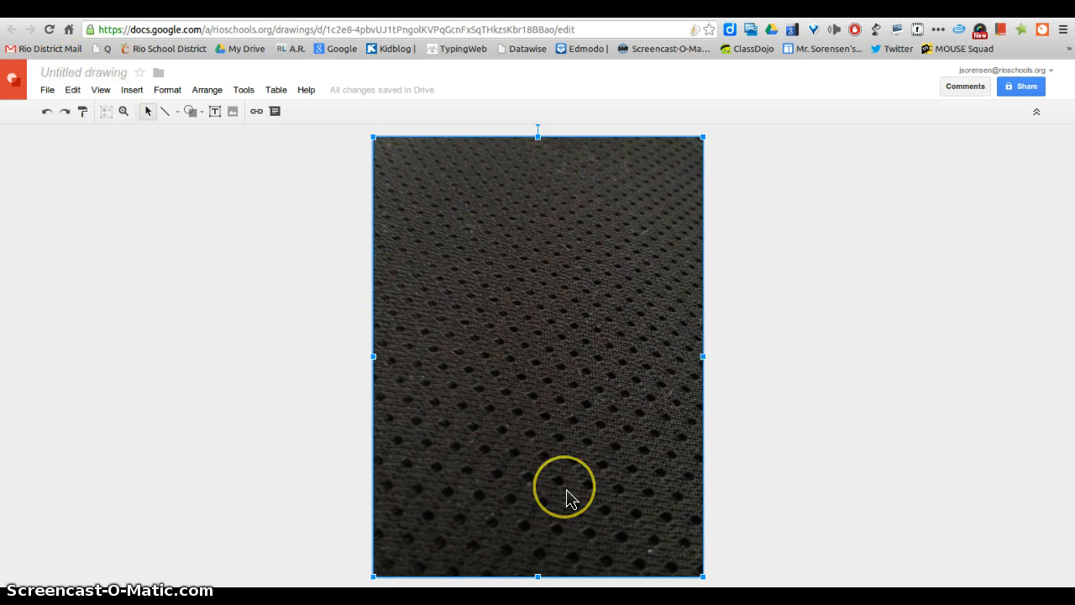
mouse_move(588, 316)
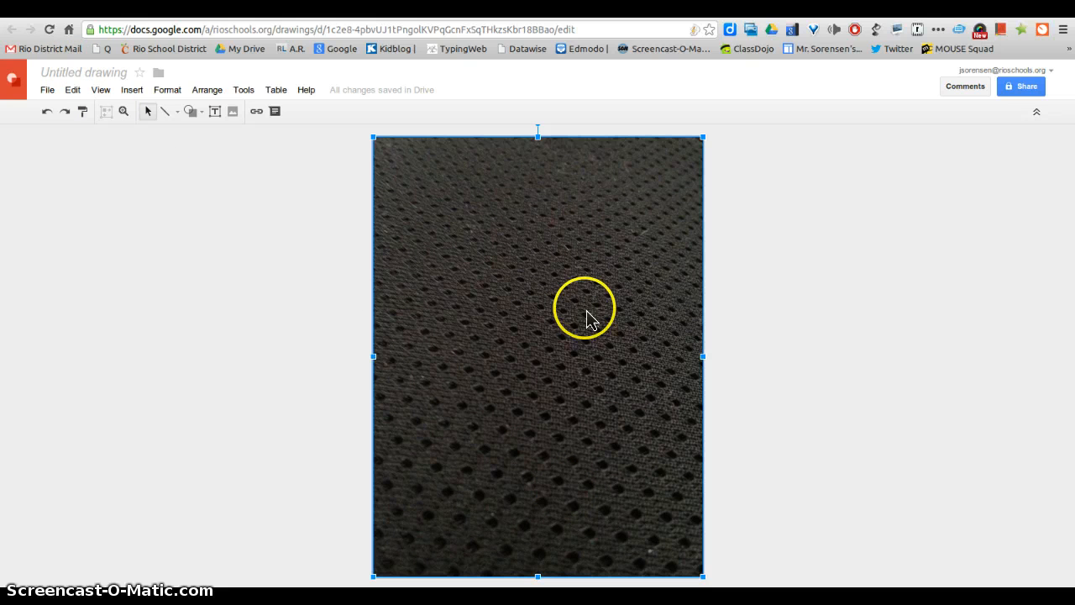